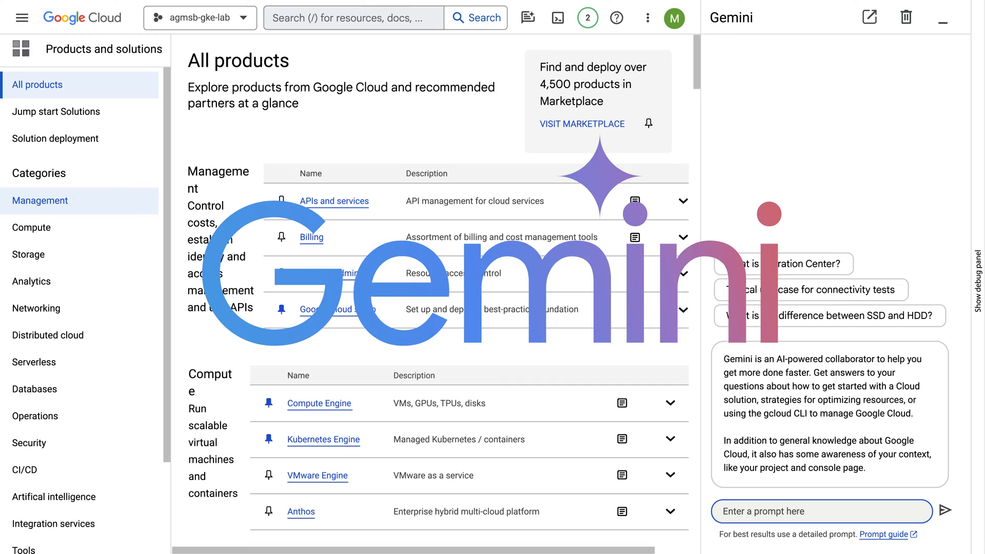
# Step: Ask Gemini which fully managed compute tier should serve the multi-tier web app publicly
pyautogui.write('I am designing a multi-tier web app in Google Cloud. First, I would like help on deciding what to use for the compute tier. What are my options for running an app to serve traffic over the public internet? I would like to prioritize fully managed services.')
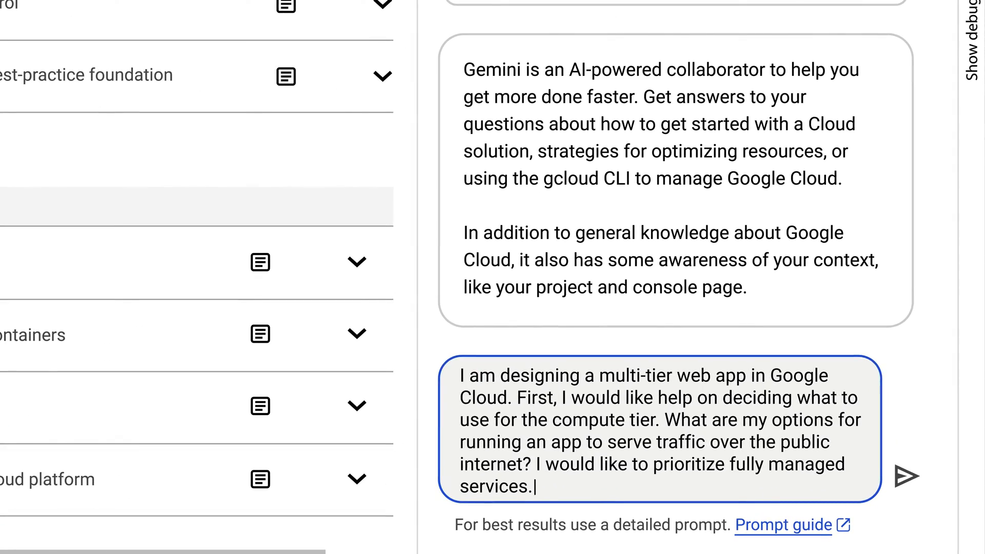
pyautogui.click(908, 475)
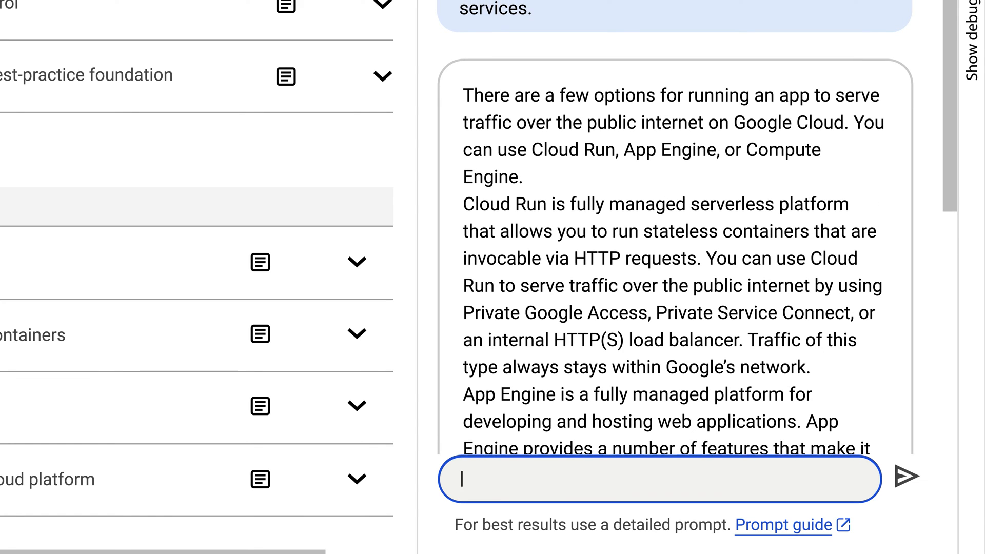
# Step: Ask Gemini which metric Cloud Run uses to perform autoscaling
pyautogui.write('OK I think I will move forward with Cloud Run. What metric does Cloud Run use to perform autoscaling?')
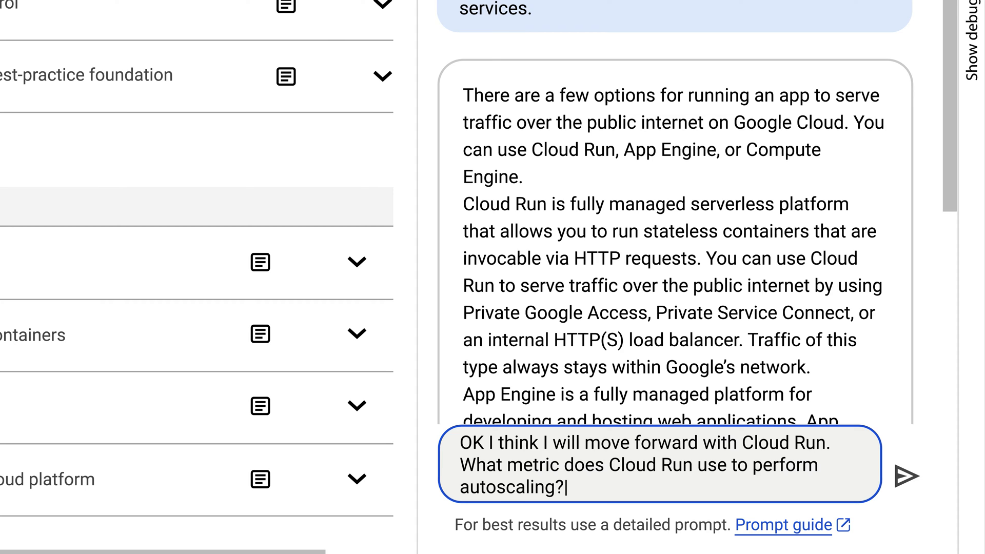
pyautogui.click(906, 476)
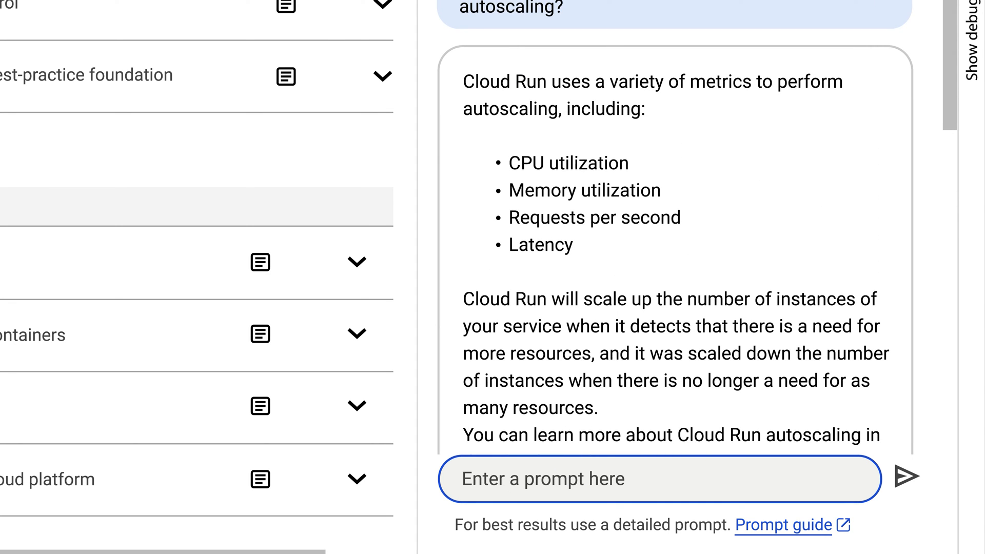
# Step: Ask Gemini how a Cloud Run application is exposed to users over the internet
pyautogui.write('How is Cloud Run application exposed to users over the internet?')
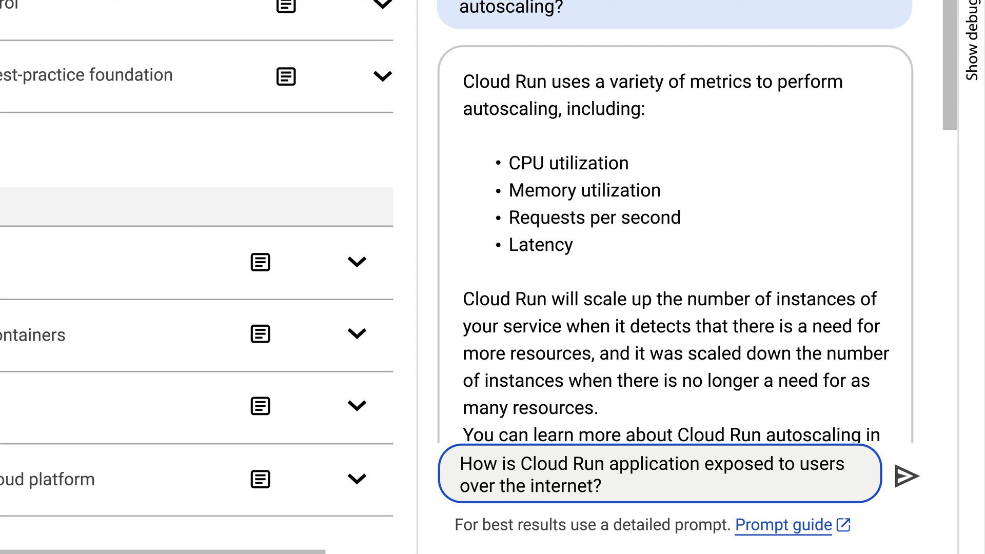
pyautogui.click(905, 476)
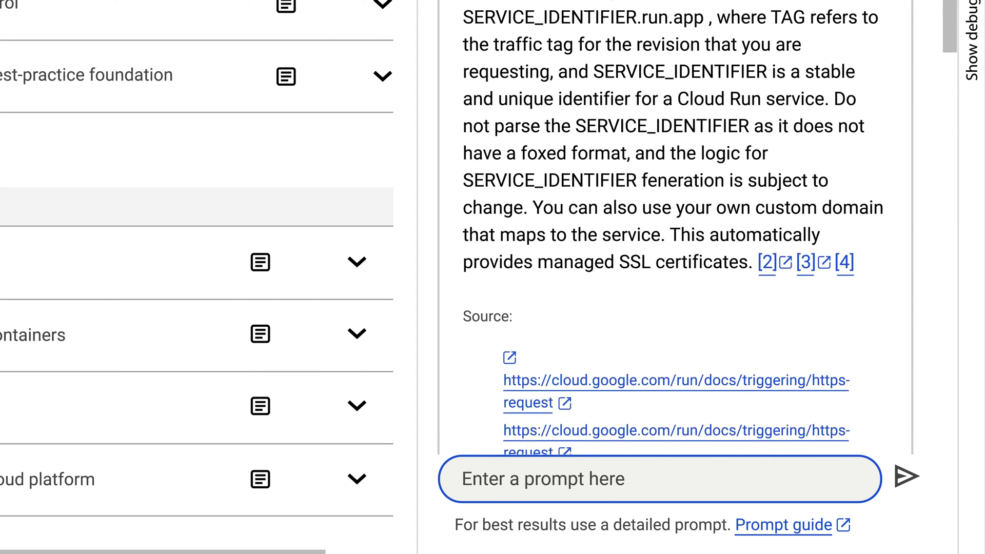
# Step: Ask Gemini for an easy Cloud Run mechanism allowing only authenticated users access
pyautogui.write('Is there an easy mechanism in Cloud Run that allows only authenticated users to acess an application?')
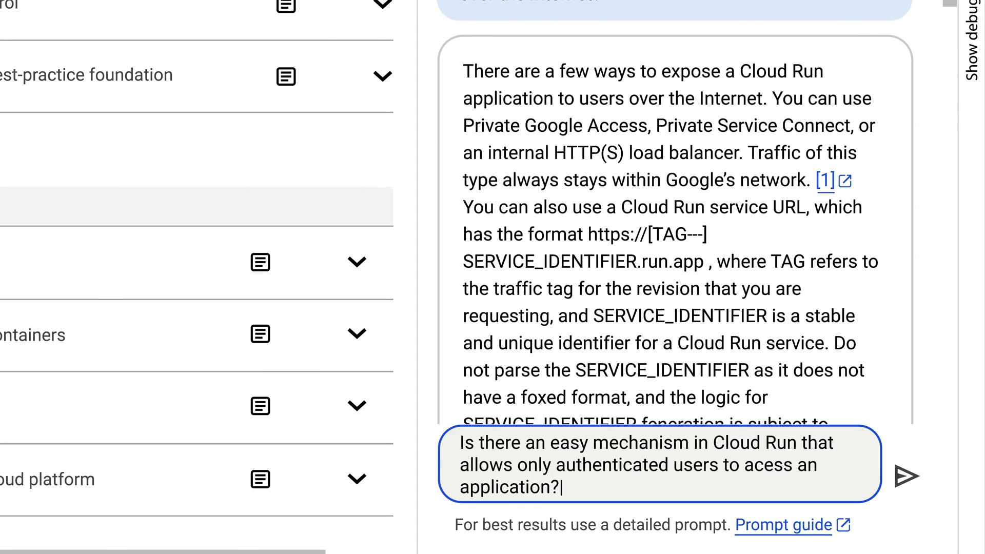
pyautogui.click(904, 478)
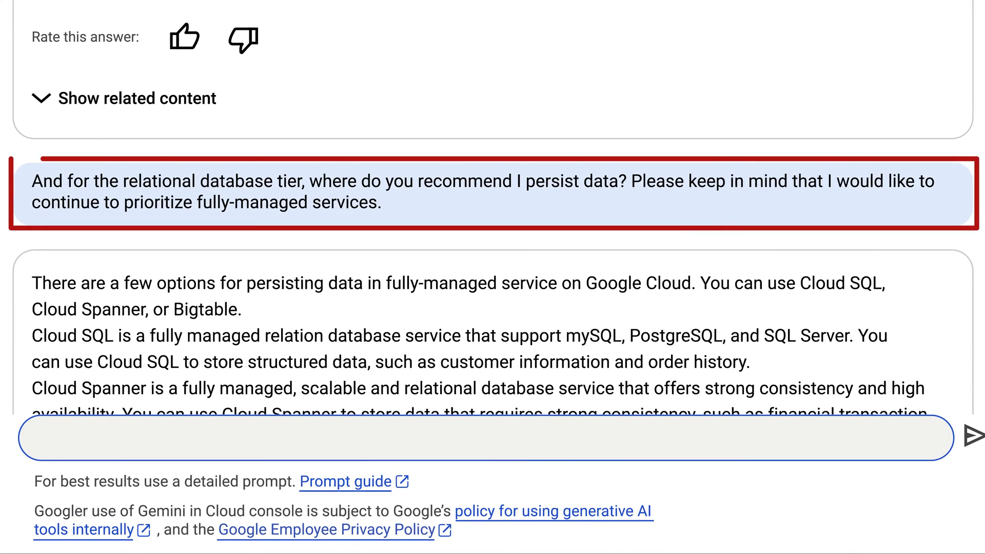
# Step: Request a Google solution combining Cloud Run, Memorystore and Cloud SQL, then view the reply
pyautogui.scroll(-3)
pyautogui.write('OK we have landed on using Cloud Run, Cloud Memorystore, and Cloud SQL together. Is there a solution I can use that is available from Google that uses these three technologies for a web applicatio')
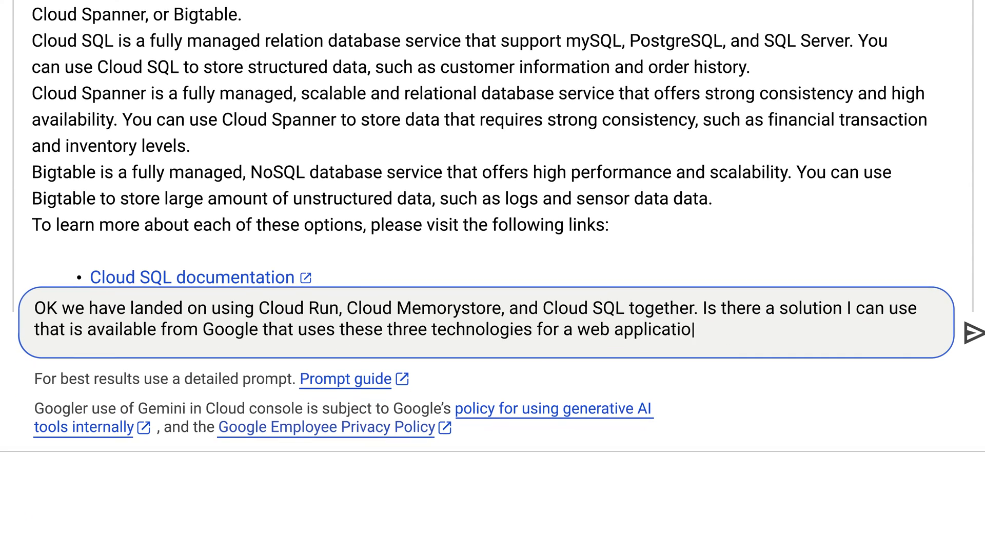
pyautogui.click(975, 332)
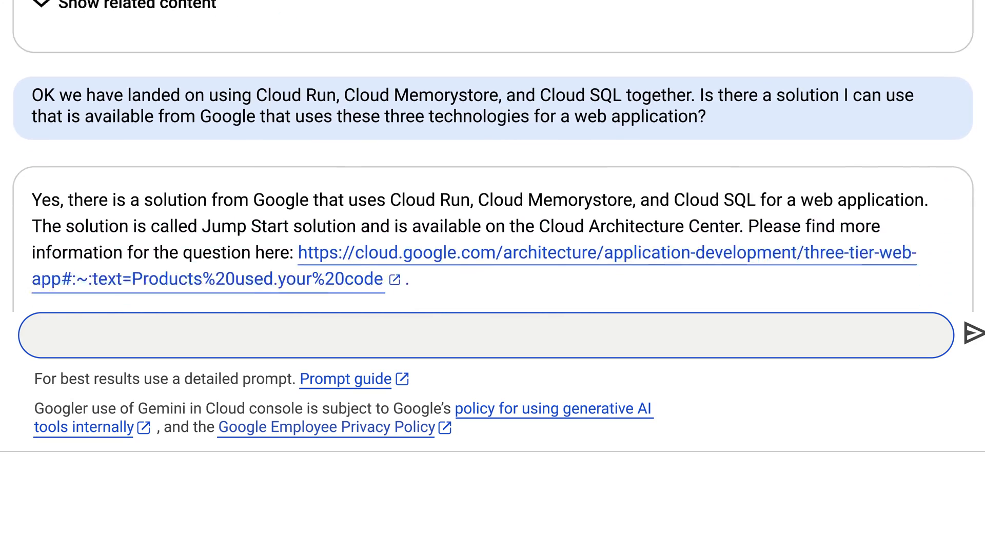
pyautogui.scroll(-3)
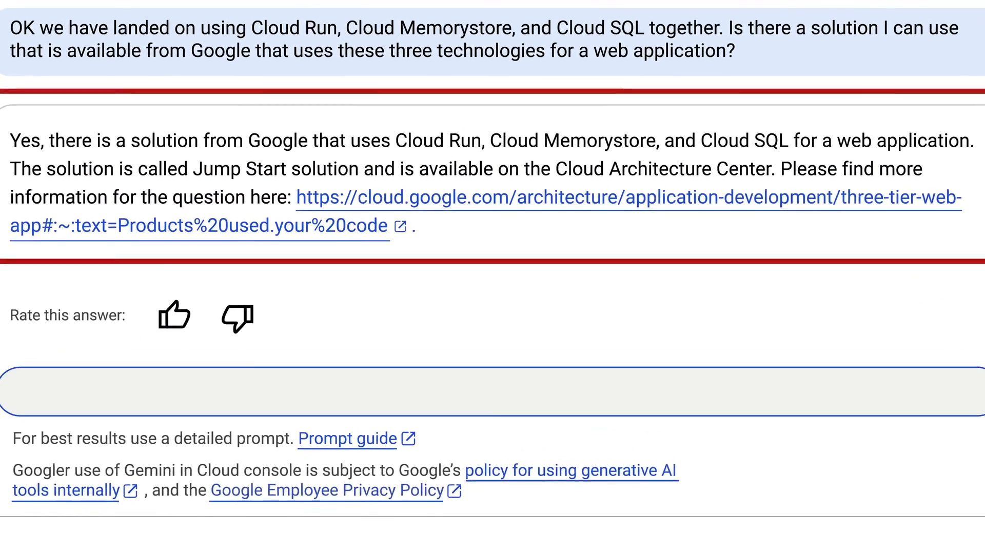